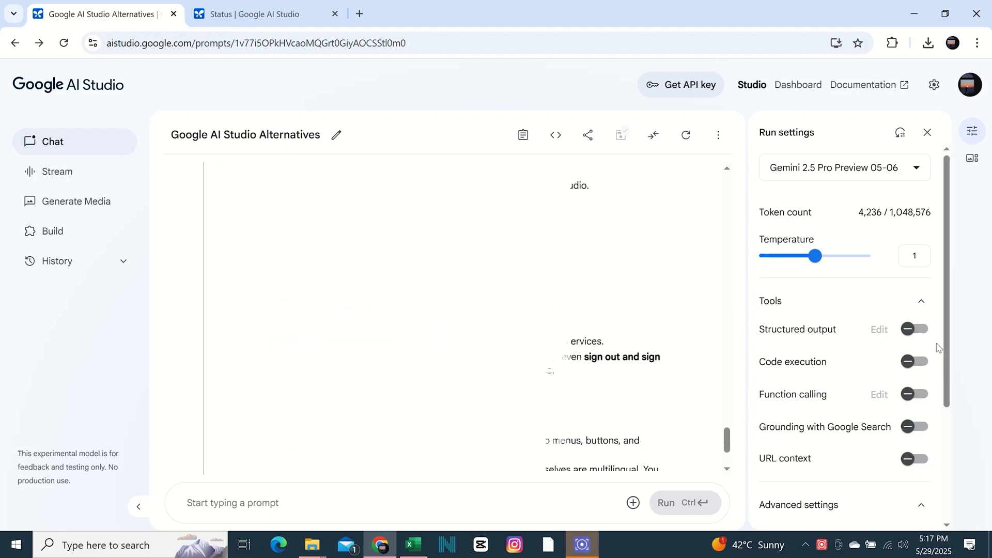
Switch to the Status page and review that all systems are operational.
{"action": "scroll", "scroll_direction": "down", "scroll_amount": 3}
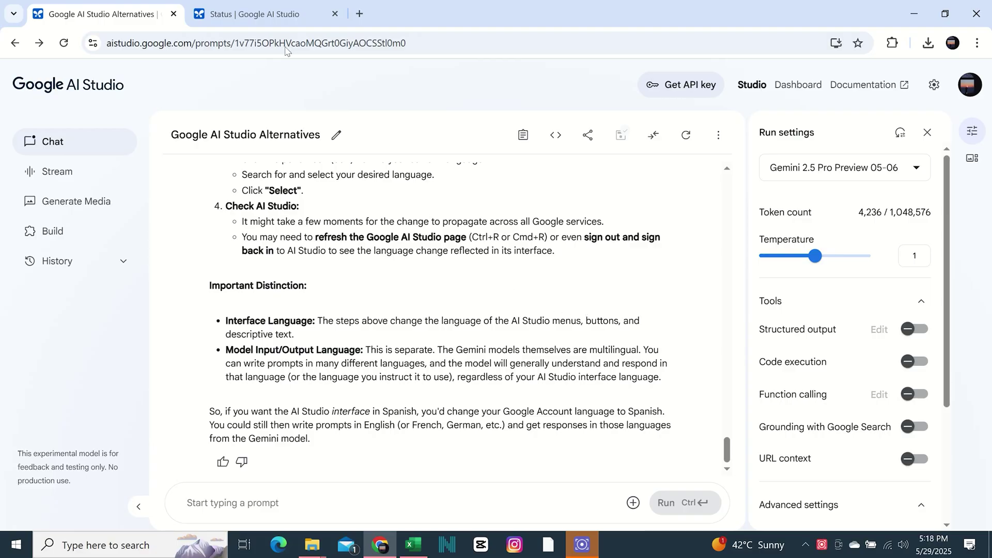
{"action": "left_click", "coordinate": [260, 15]}
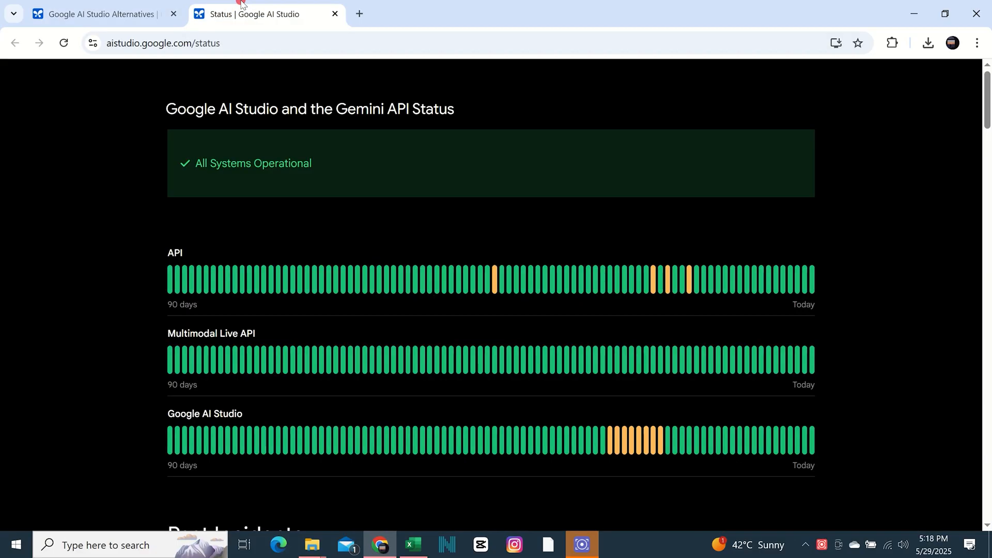
{"action": "scroll", "scroll_direction": "down", "scroll_amount": 3}
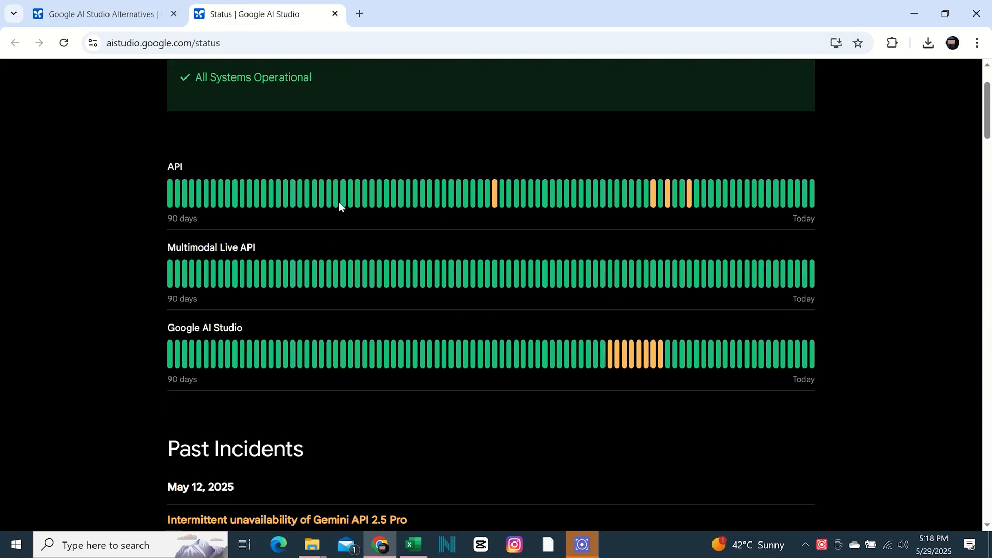
{"action": "mouse_move", "coordinate": [647, 352]}
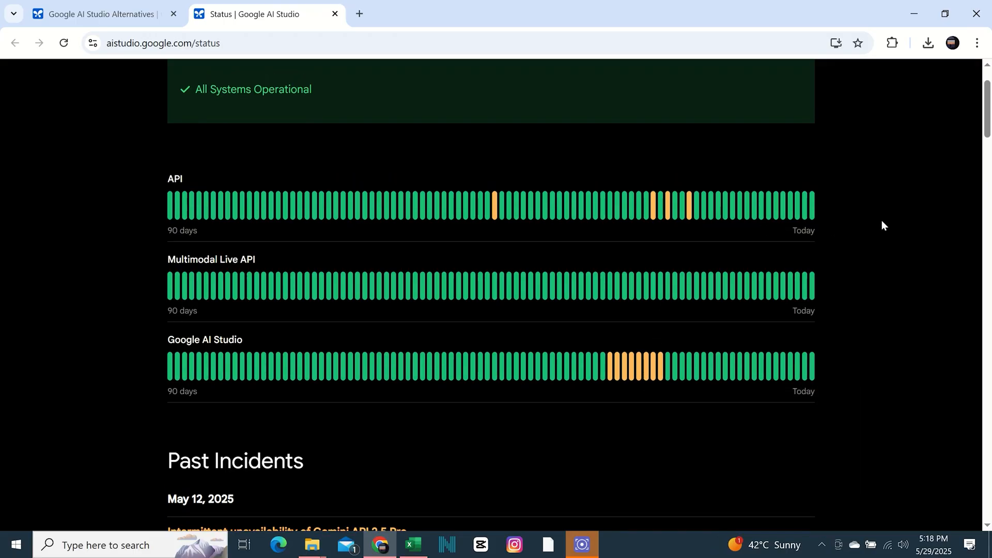
From the Alternatives chat, view the API Keys page showing the quickstart and no keys yet.
{"action": "left_click", "coordinate": [93, 14]}
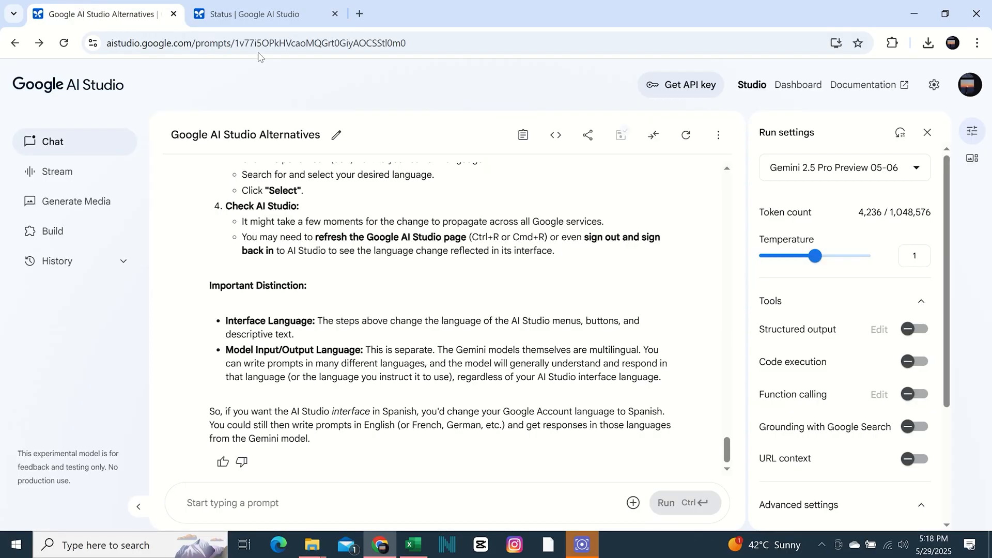
{"action": "left_click", "coordinate": [683, 85]}
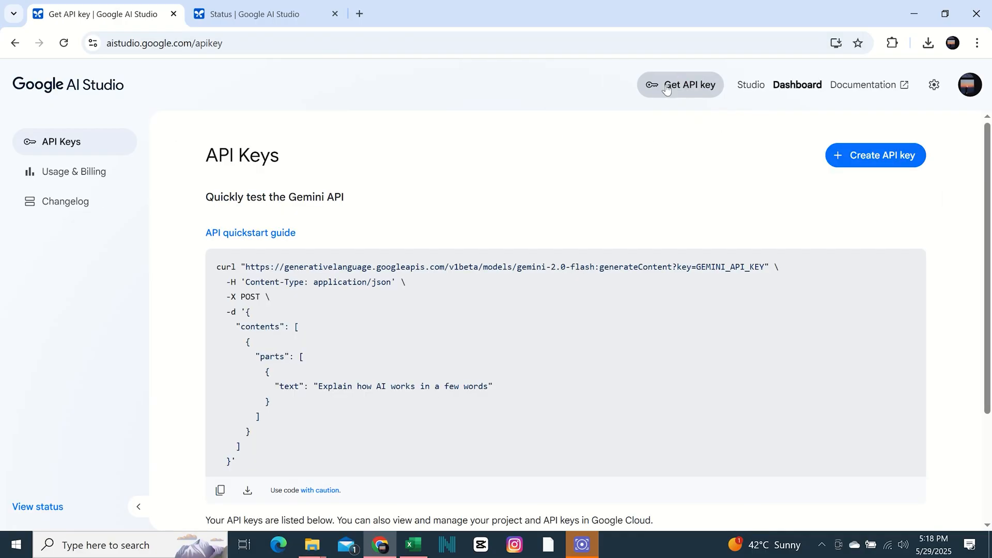
{"action": "scroll", "scroll_direction": "down", "scroll_amount": 3}
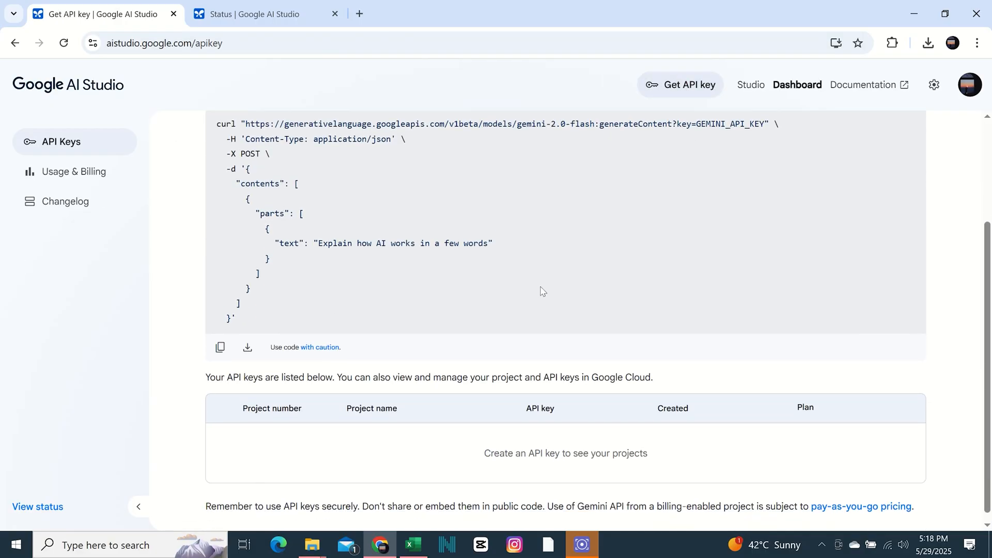
{"action": "scroll", "scroll_direction": "up", "scroll_amount": 3}
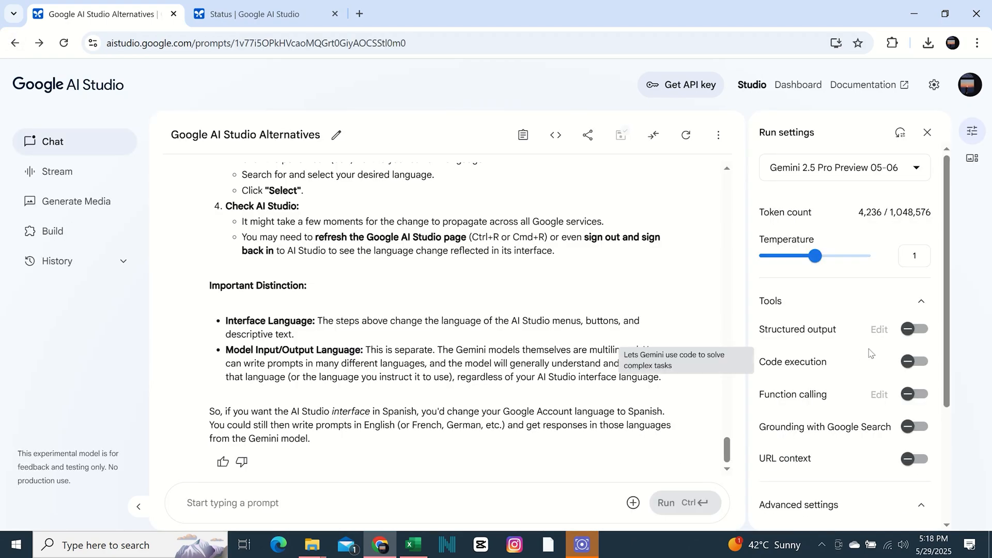
{"action": "scroll", "scroll_direction": "down", "scroll_amount": 3}
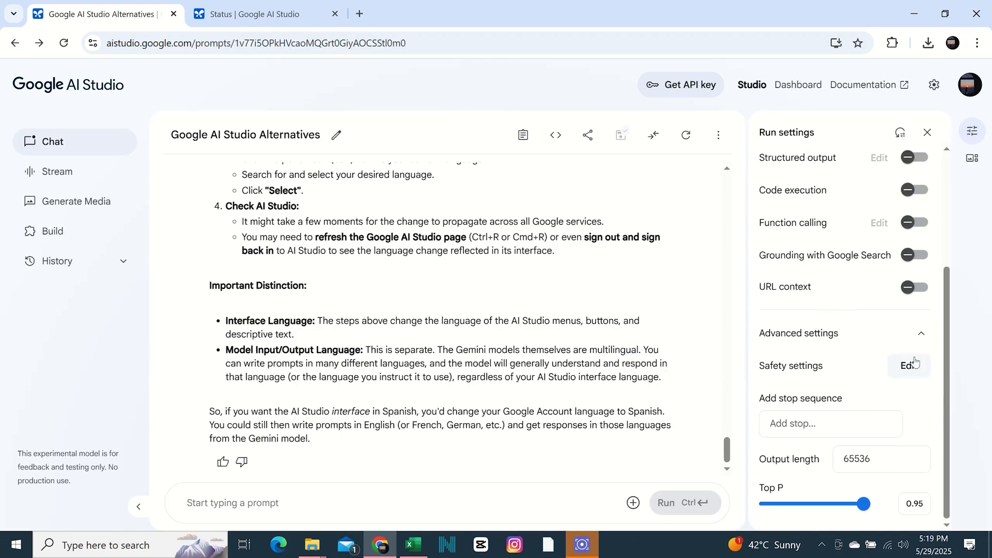
{"action": "left_click", "coordinate": [910, 366]}
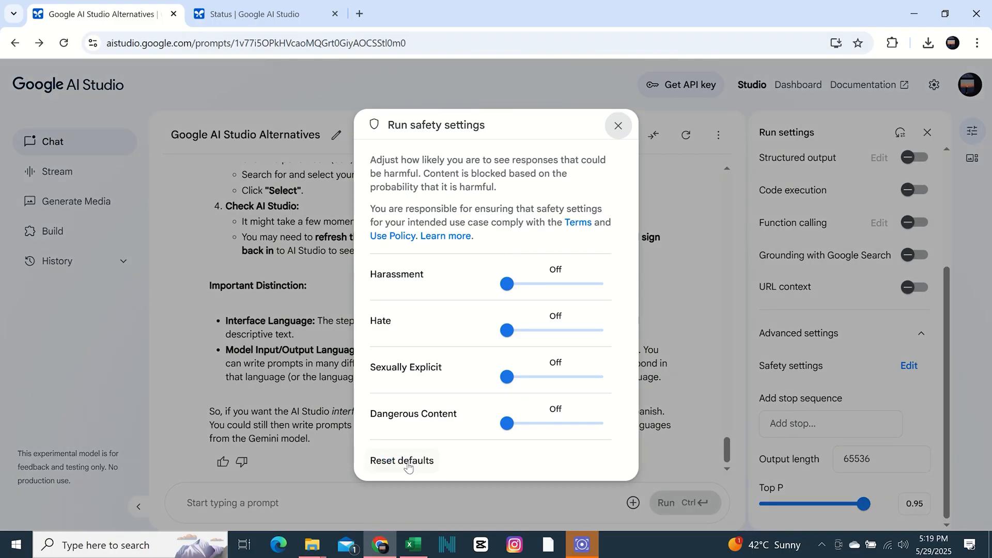
{"action": "mouse_move", "coordinate": [605, 120]}
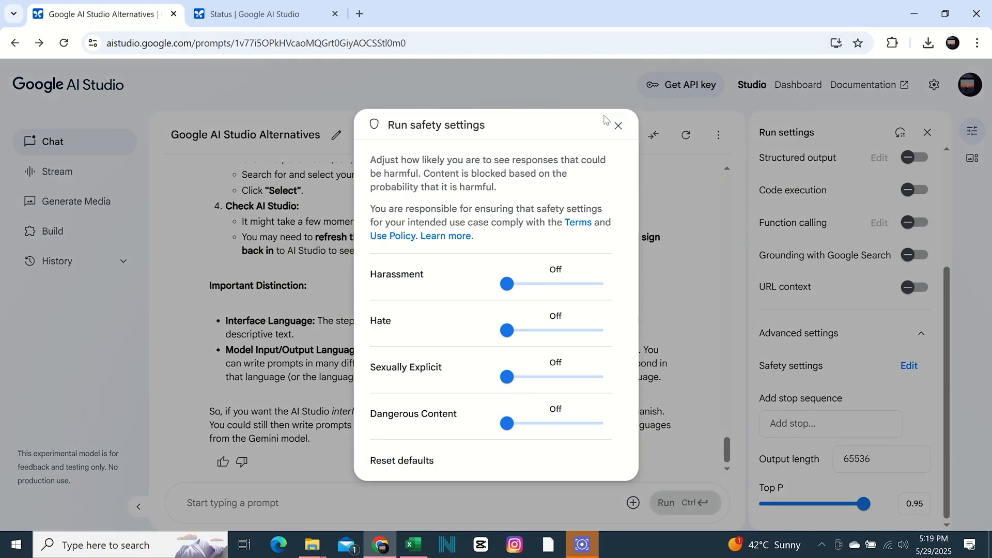
{"action": "left_click", "coordinate": [618, 125]}
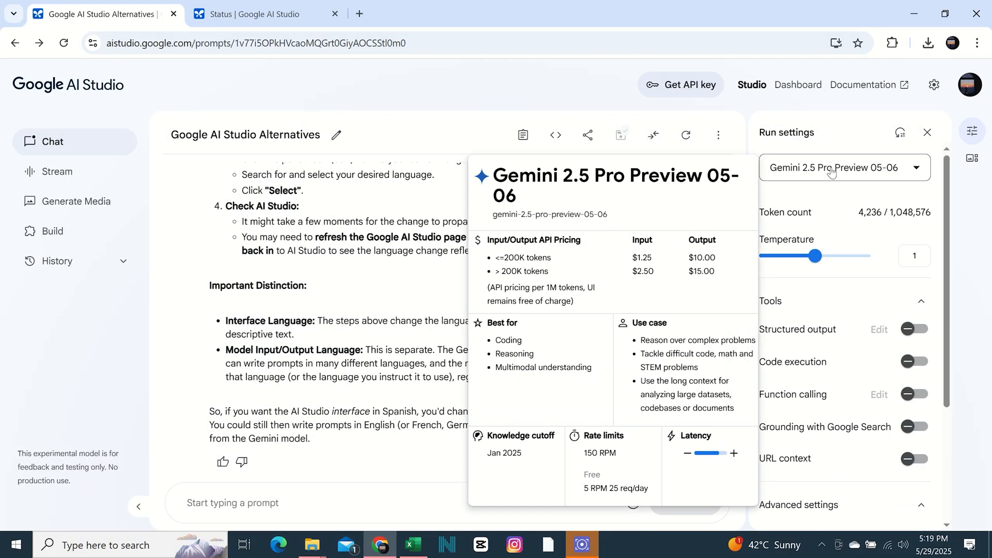
Expand the model dropdown listing Gemini 2.5 Pro, Flash 04-17 and Flash 05-20 previews.
{"action": "left_click", "coordinate": [846, 167]}
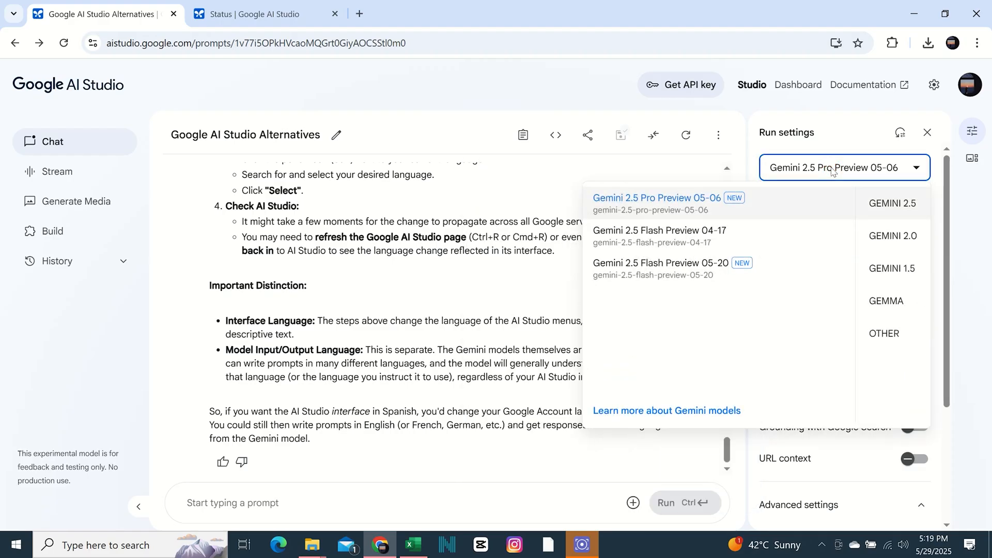
{"action": "mouse_move", "coordinate": [697, 267]}
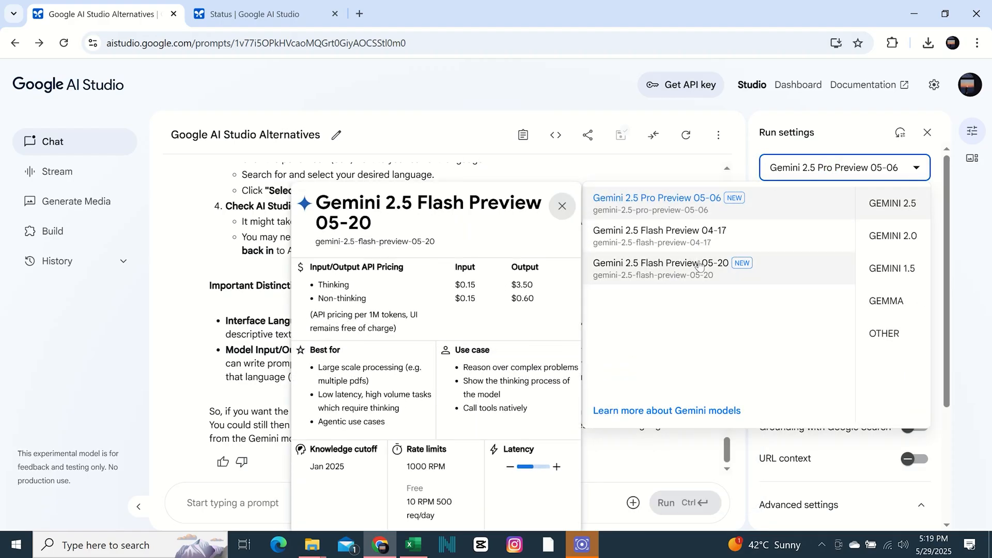